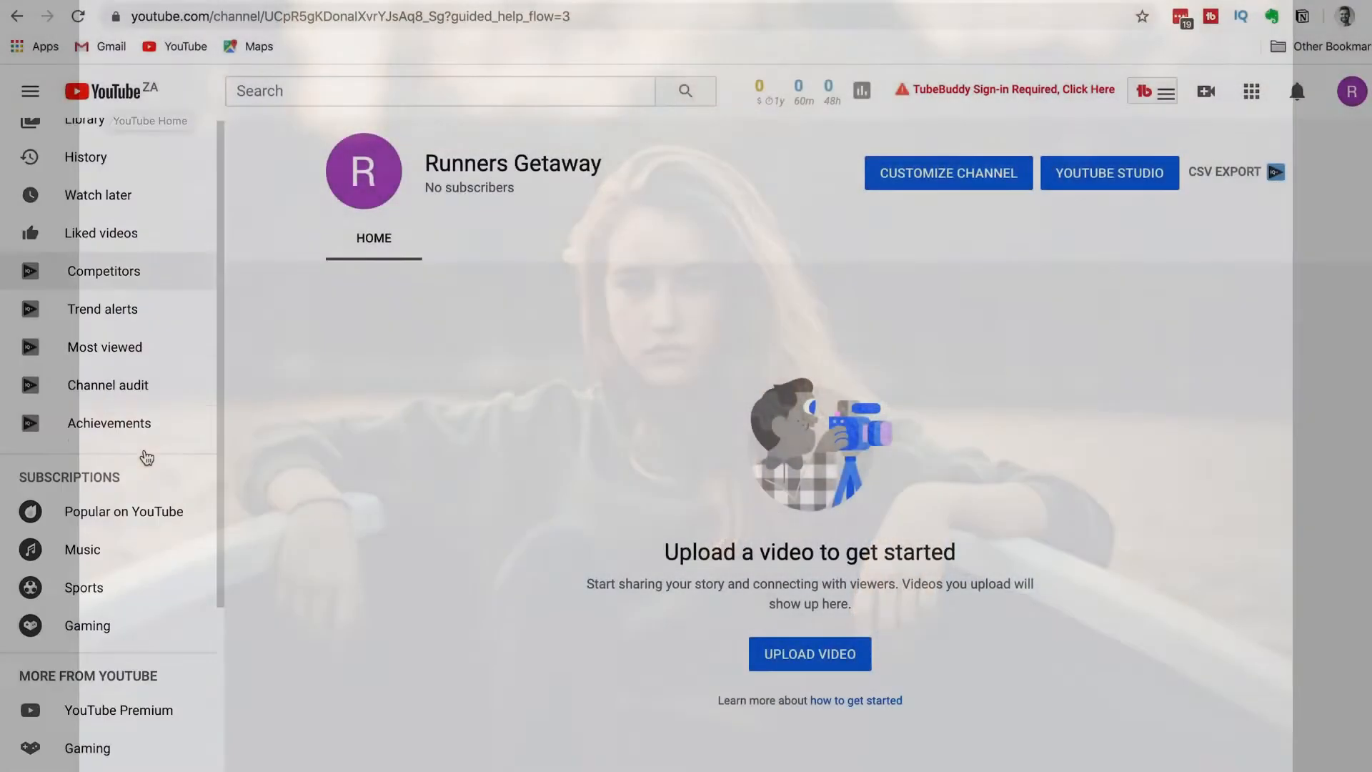
Check Channel status and features from Settings, then return to the YouTube Studio dashboard.
scroll(down, 3)
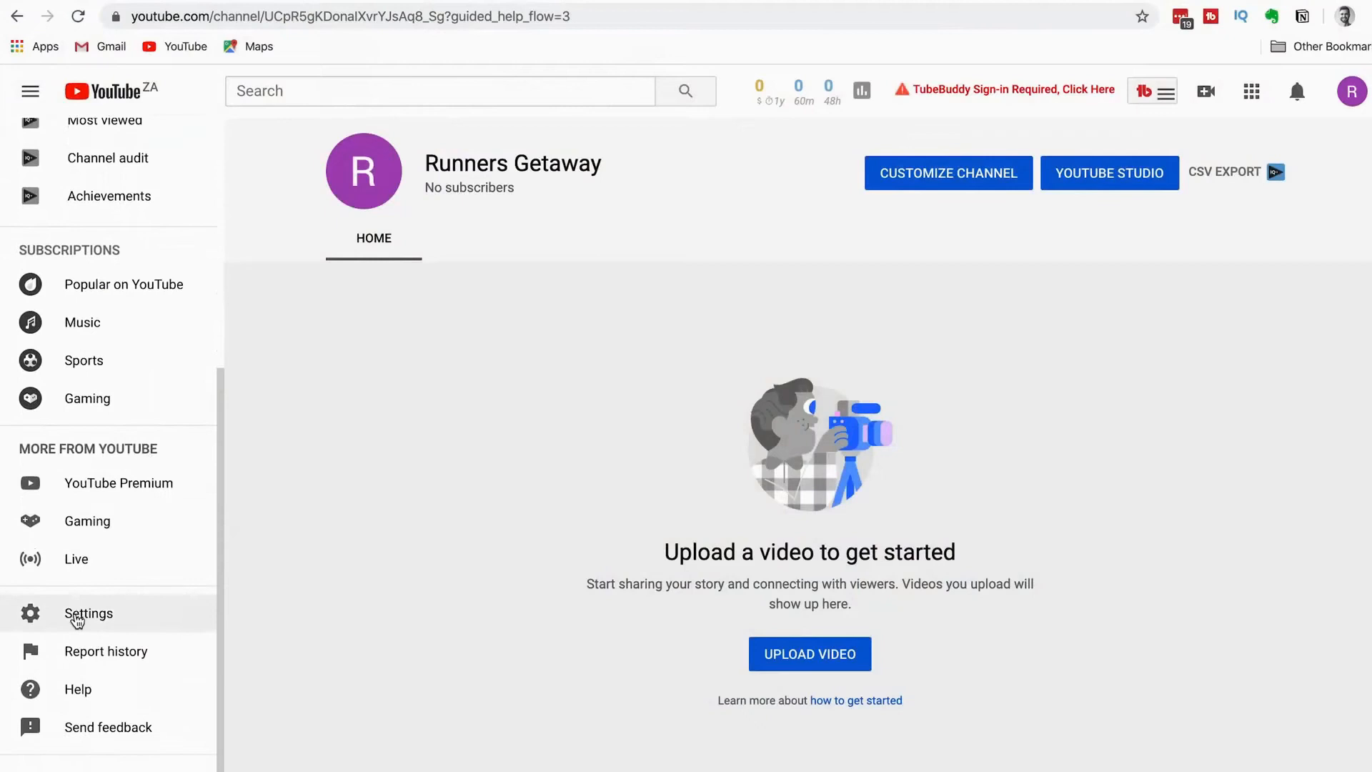
click(89, 613)
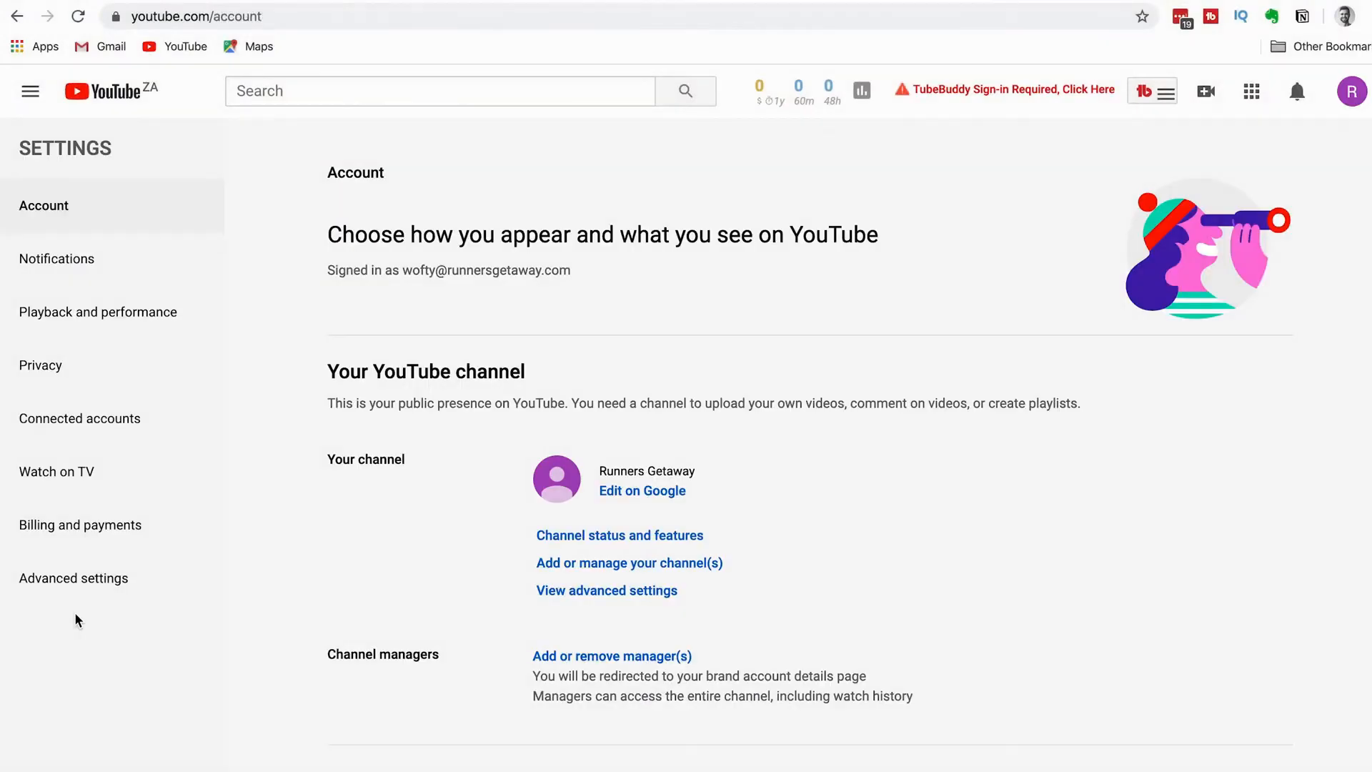
mouse_move(628, 543)
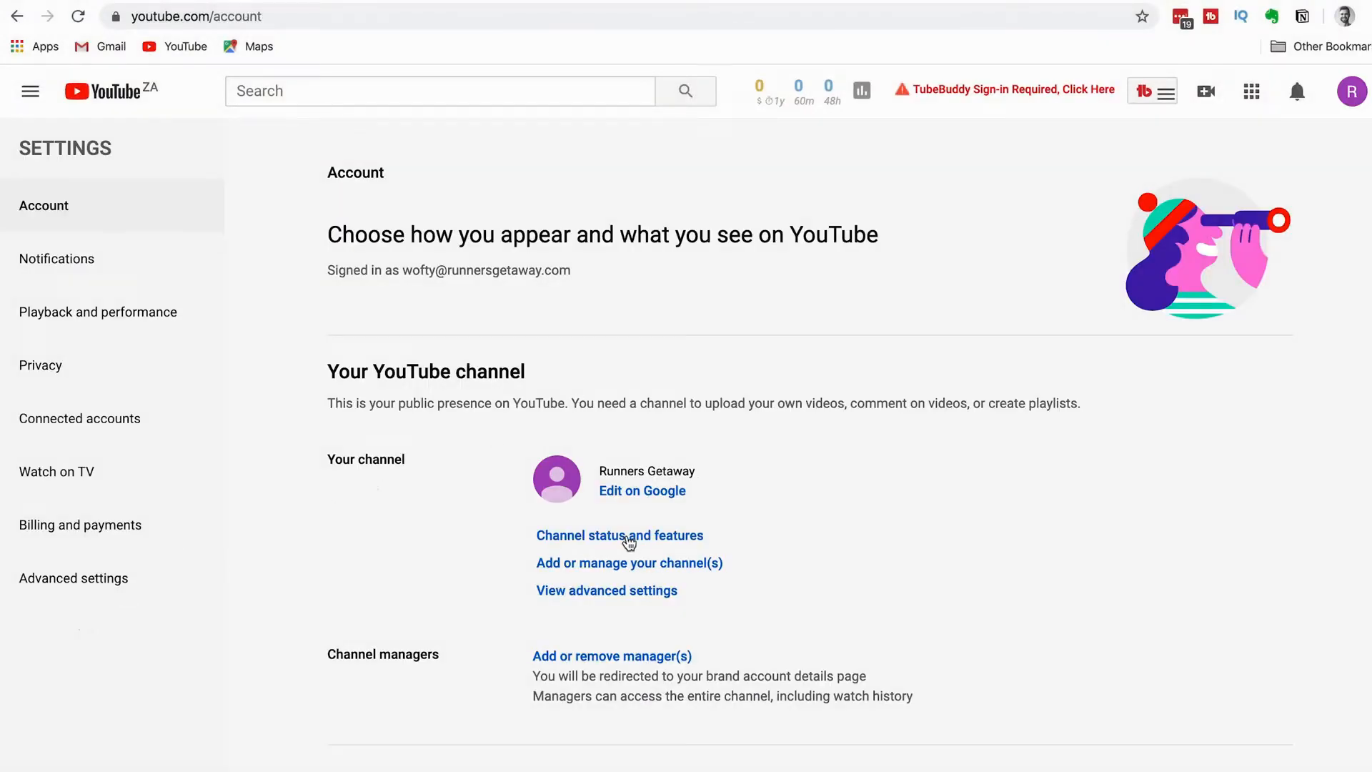
click(620, 534)
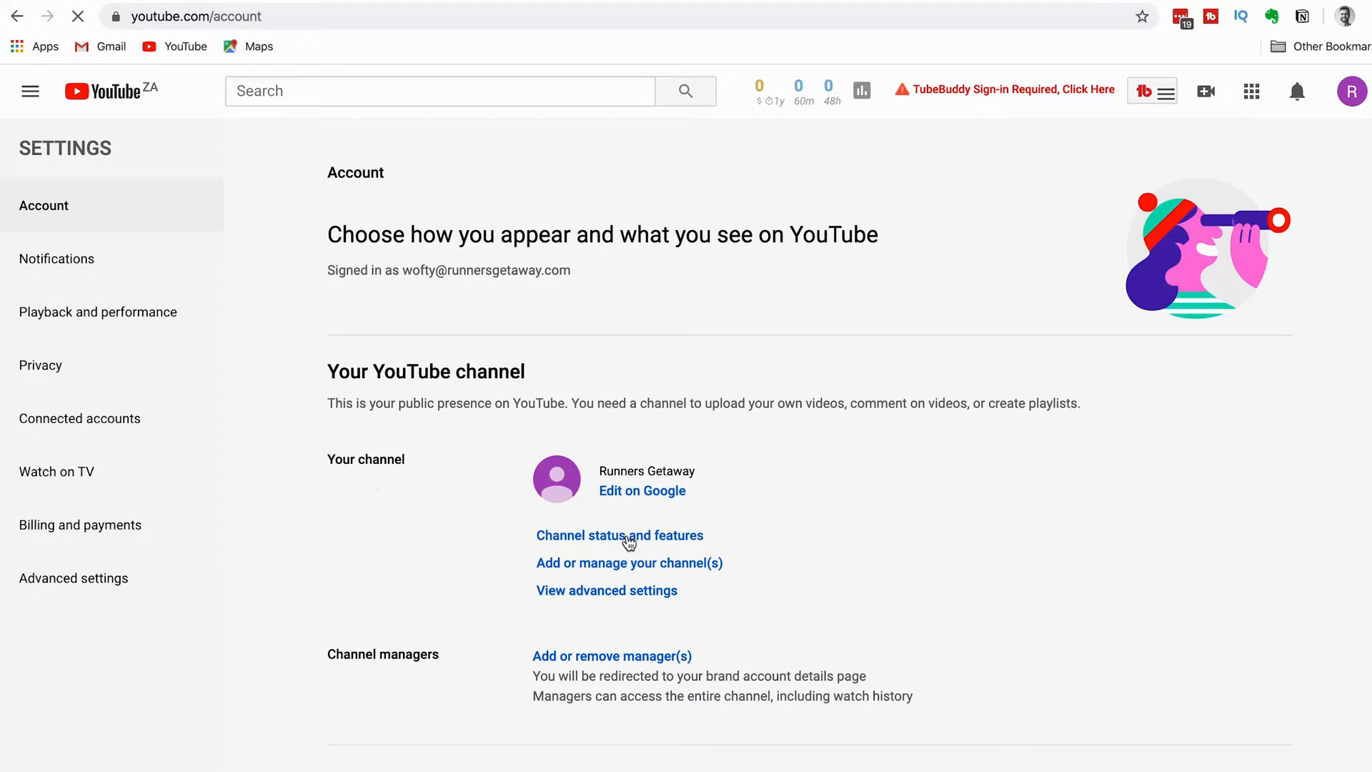
click(618, 534)
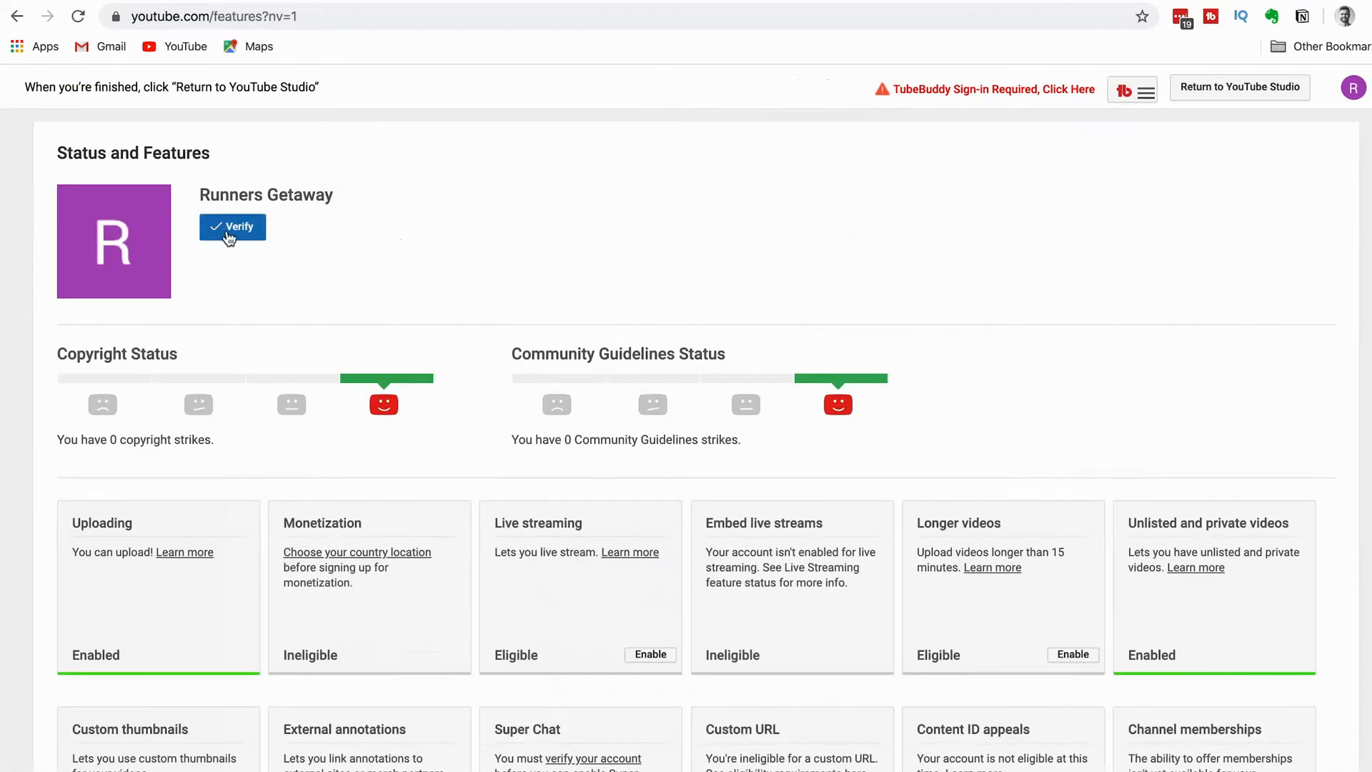
mouse_move(245, 236)
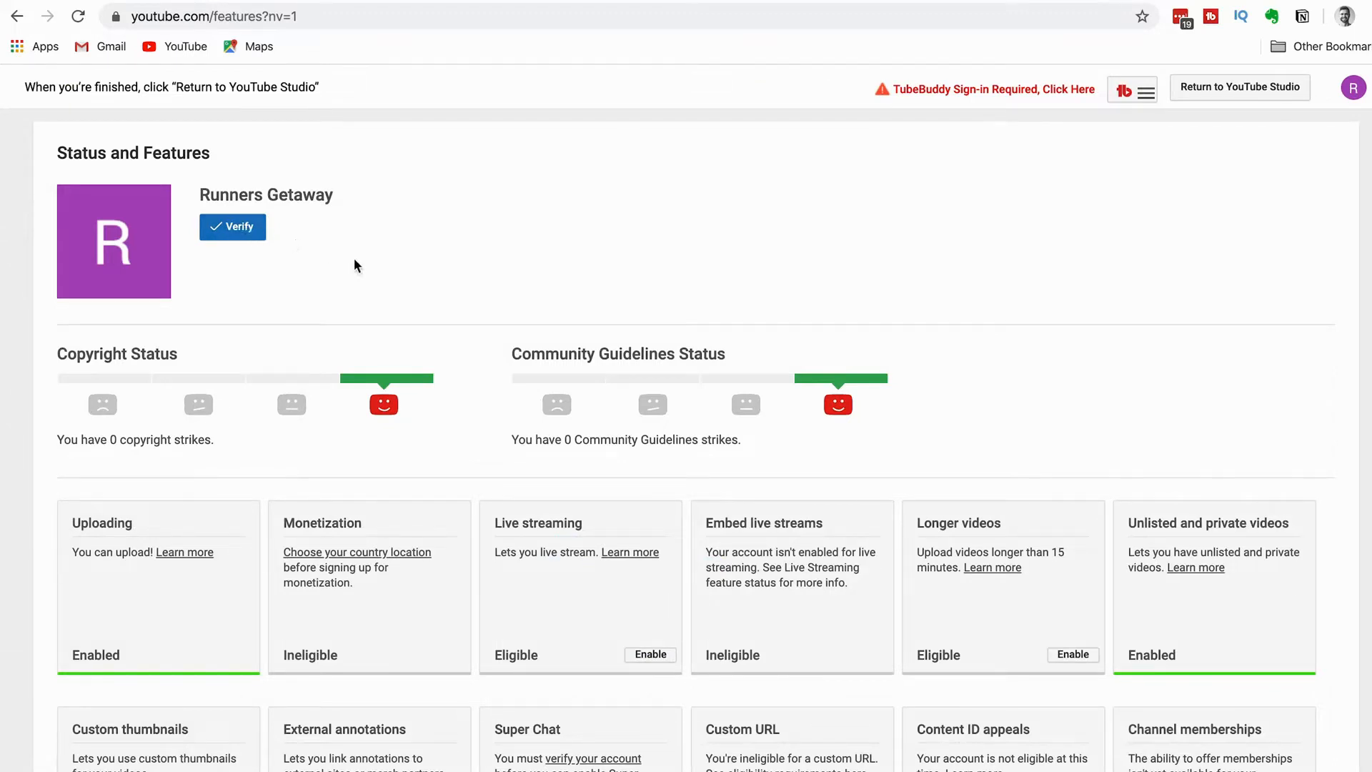
click(1240, 87)
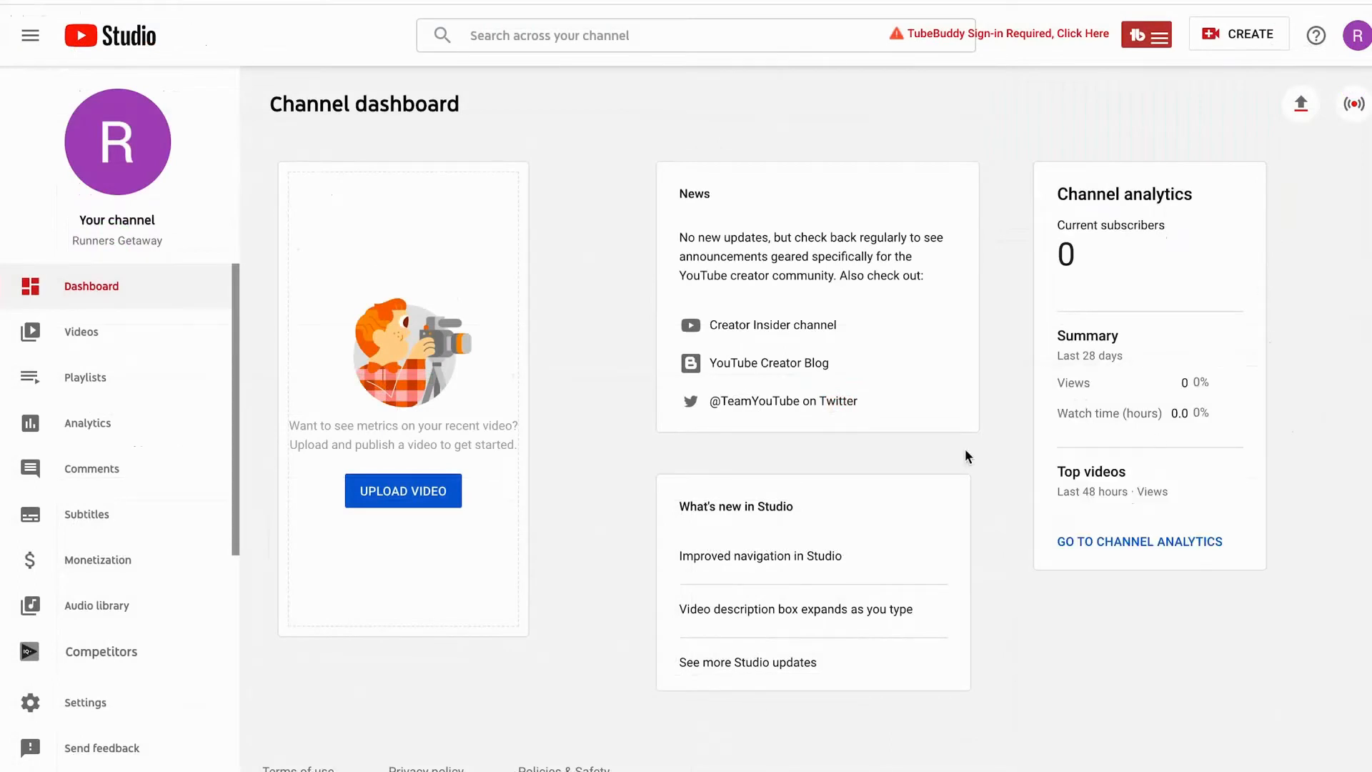
mouse_move(80, 713)
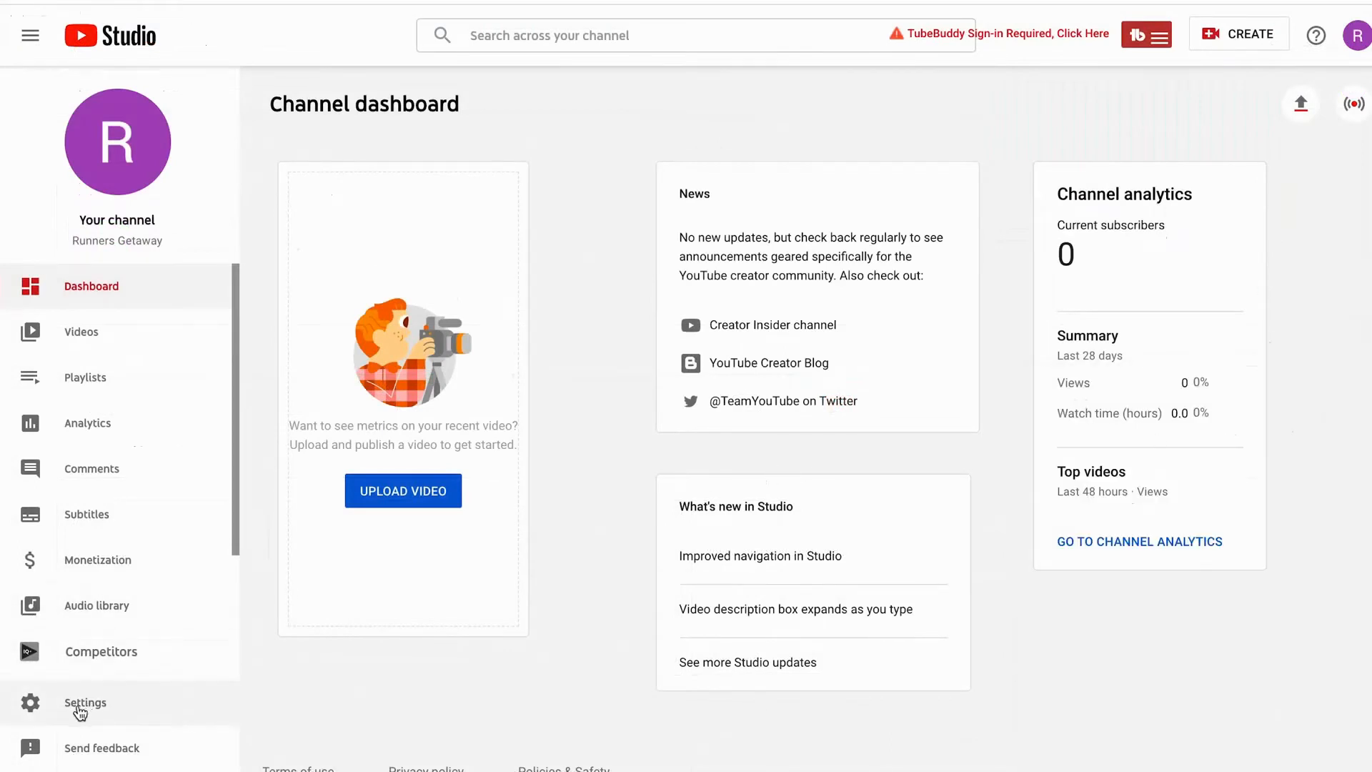
Reach Status and features again via Settings > Advanced settings in YouTube Studio.
click(84, 702)
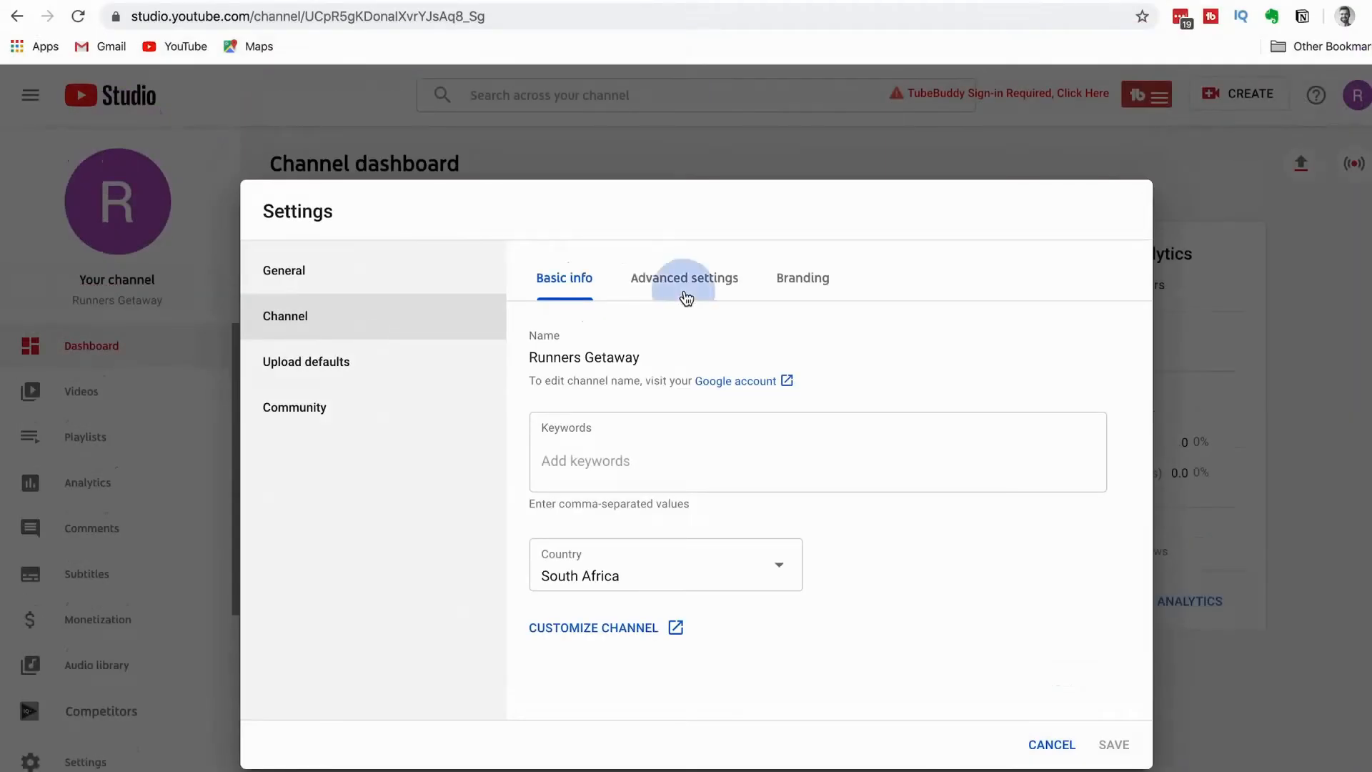
click(683, 278)
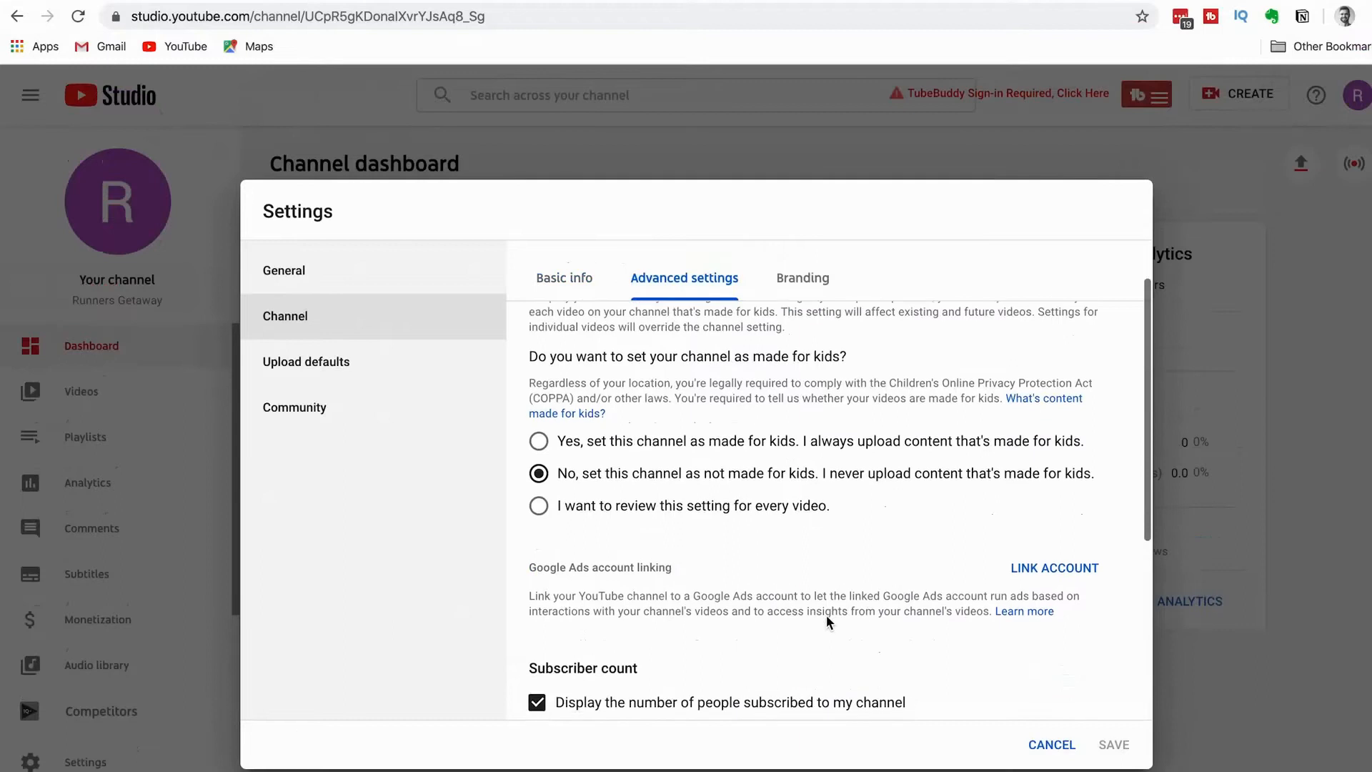
scroll(down, 3)
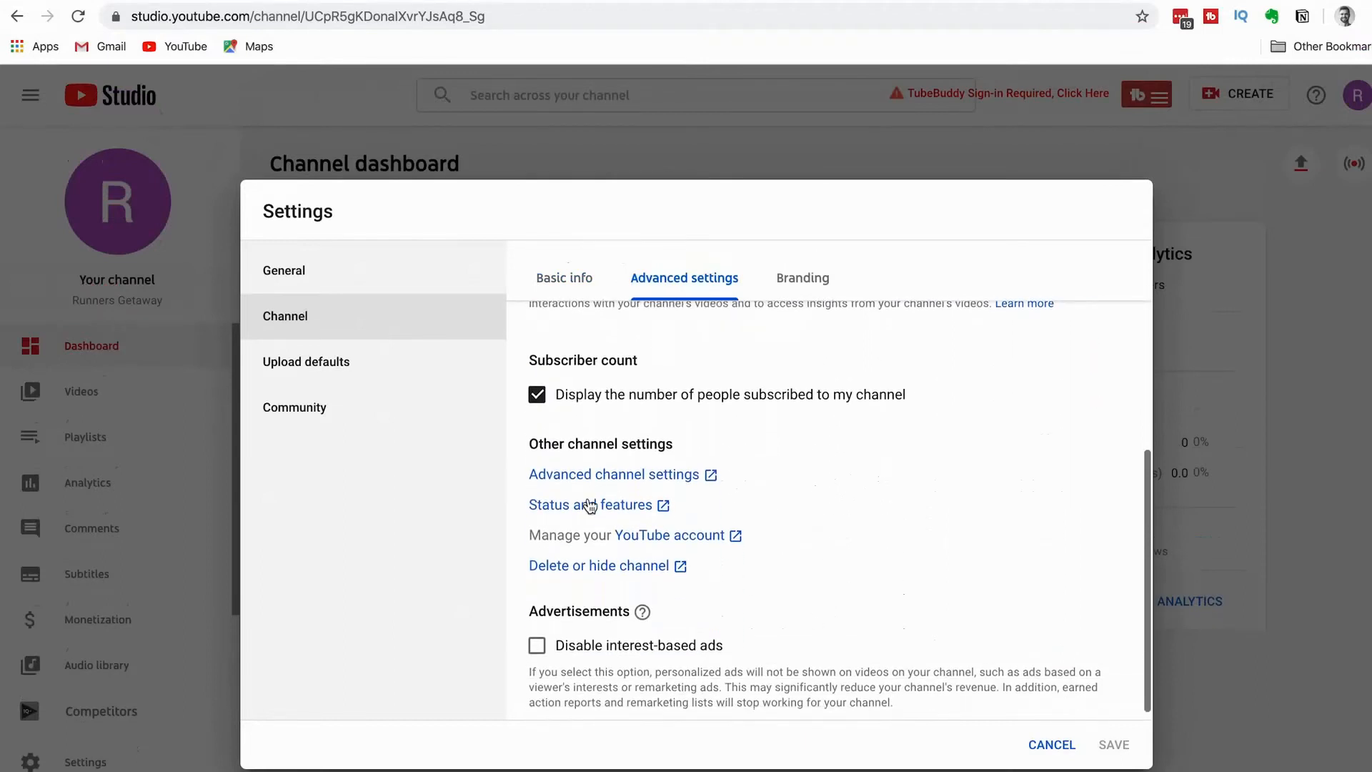
click(592, 504)
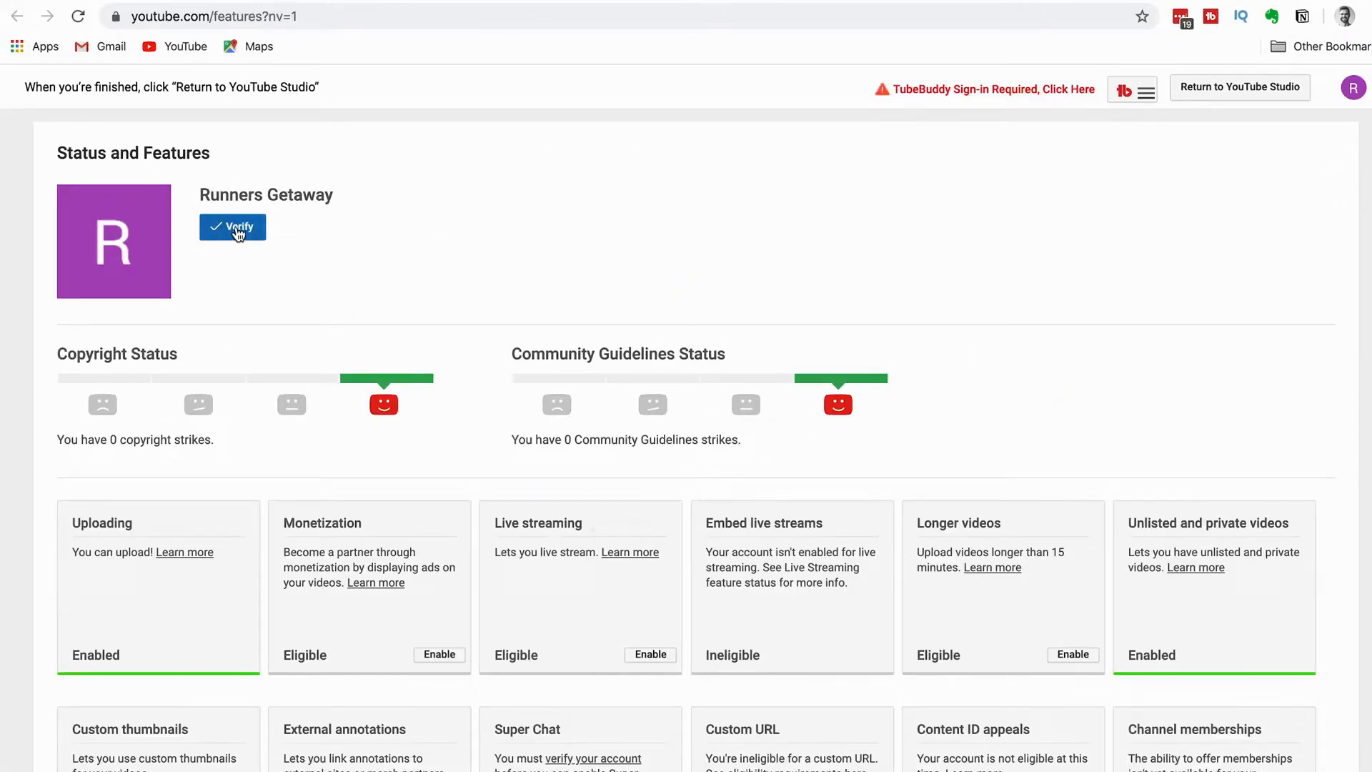
scroll(down, 3)
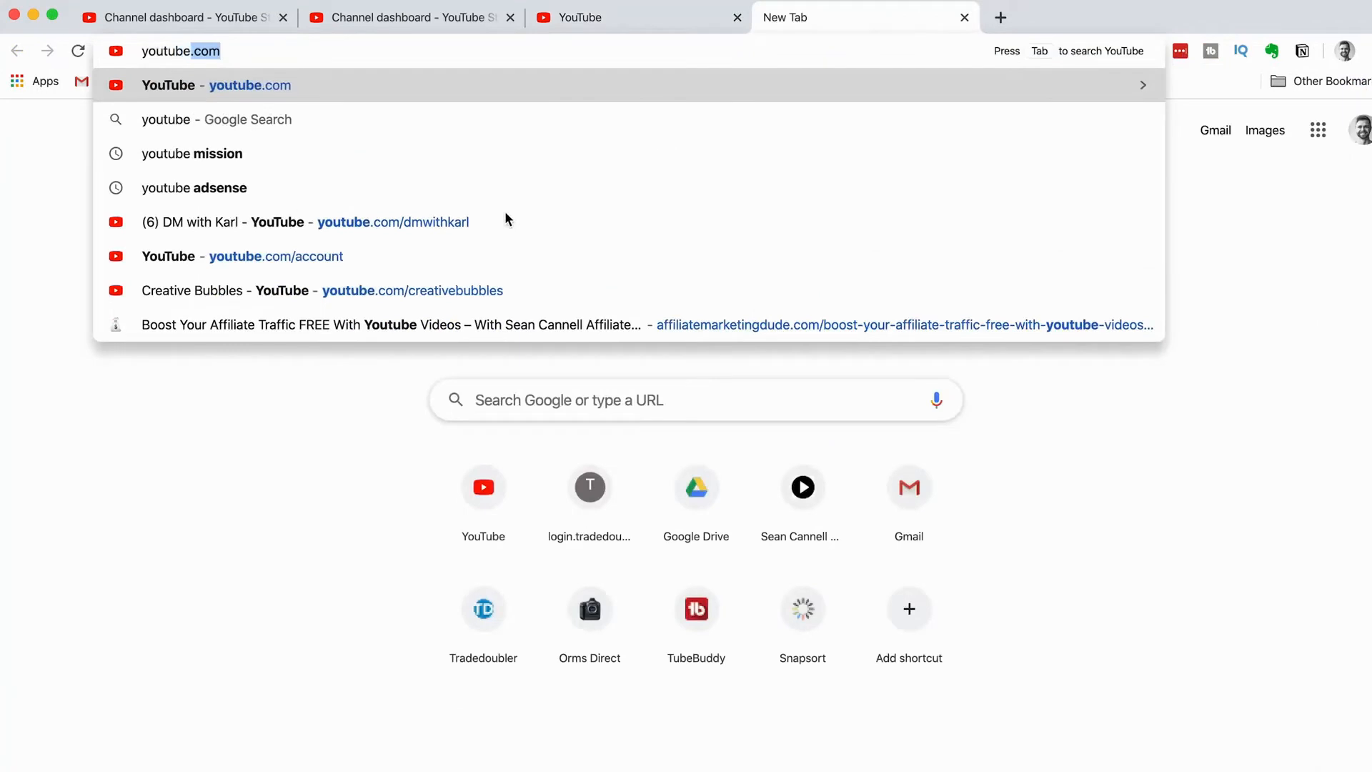
Load youtube.com/verify in a new Chrome tab to reach the Account verification page.
text(/features)
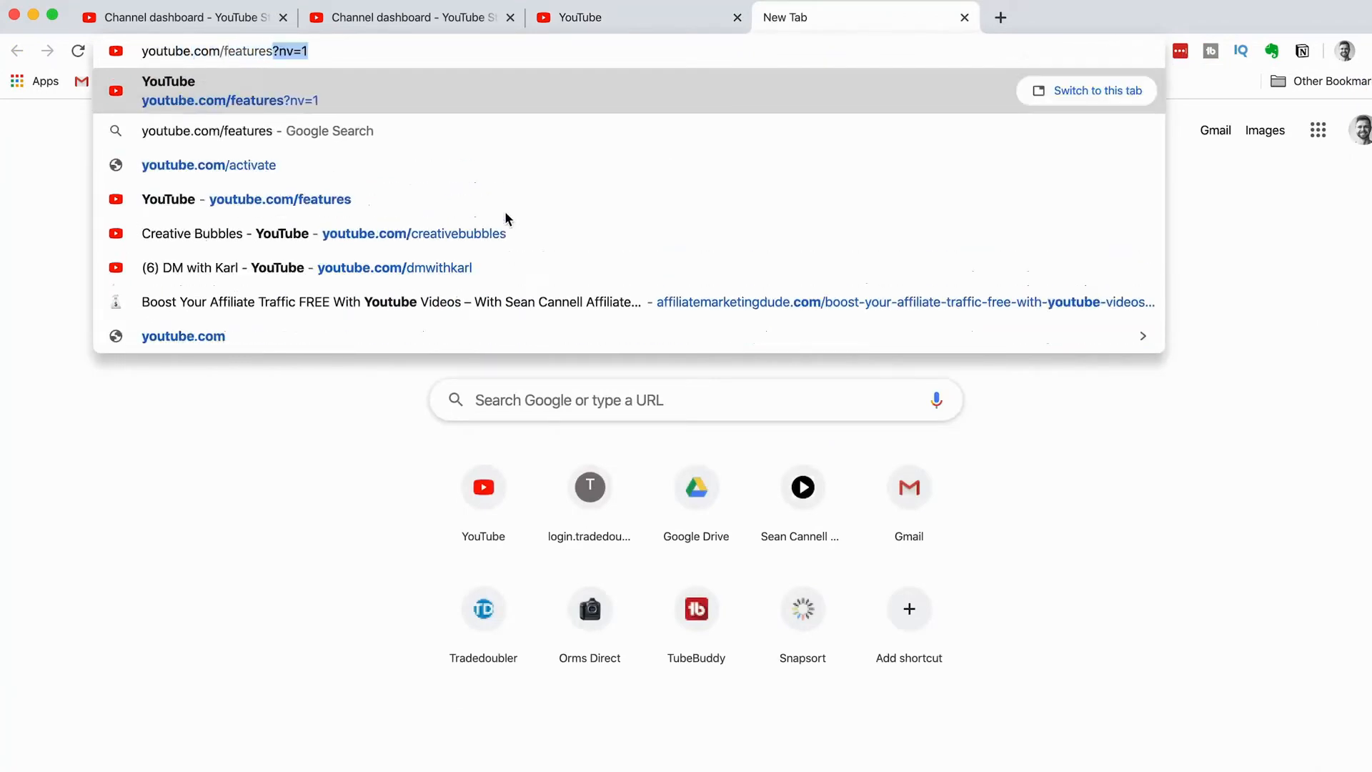
key(Enter)
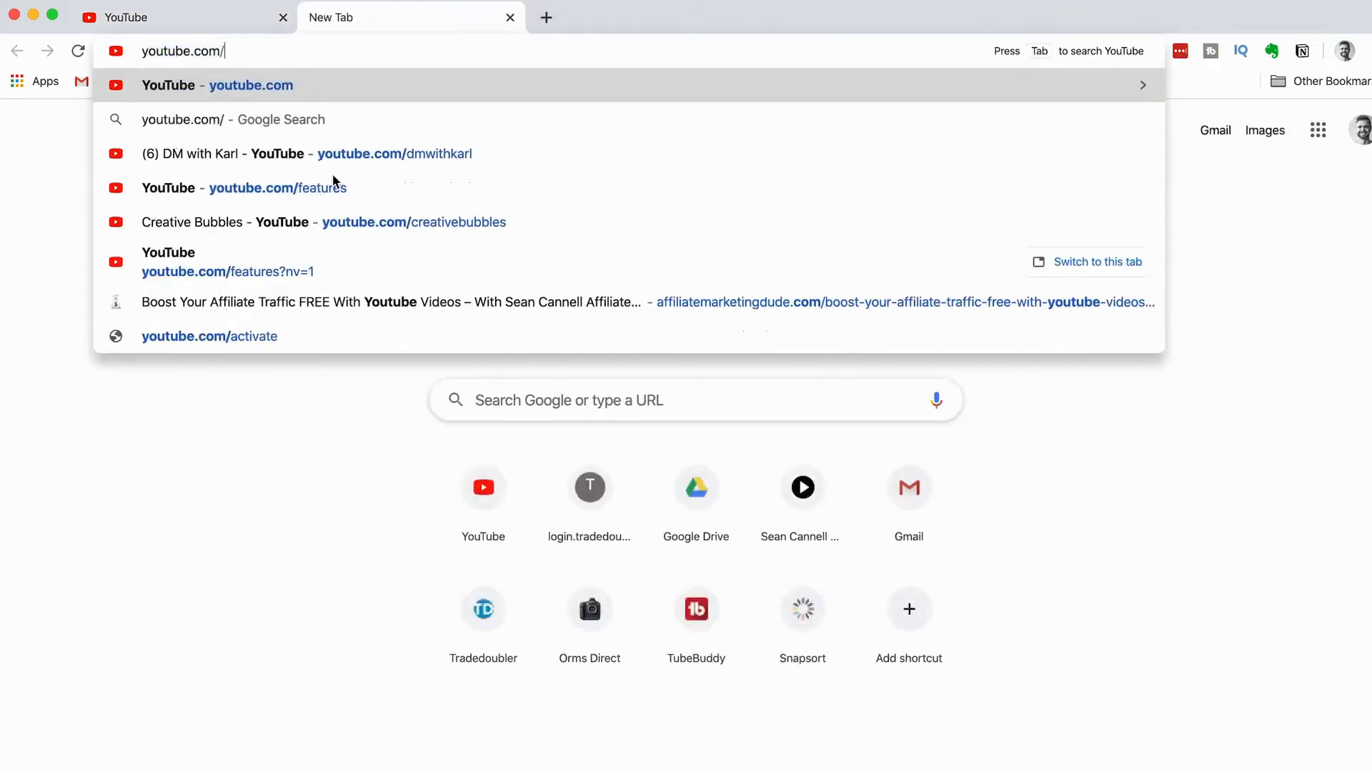
text(verify)
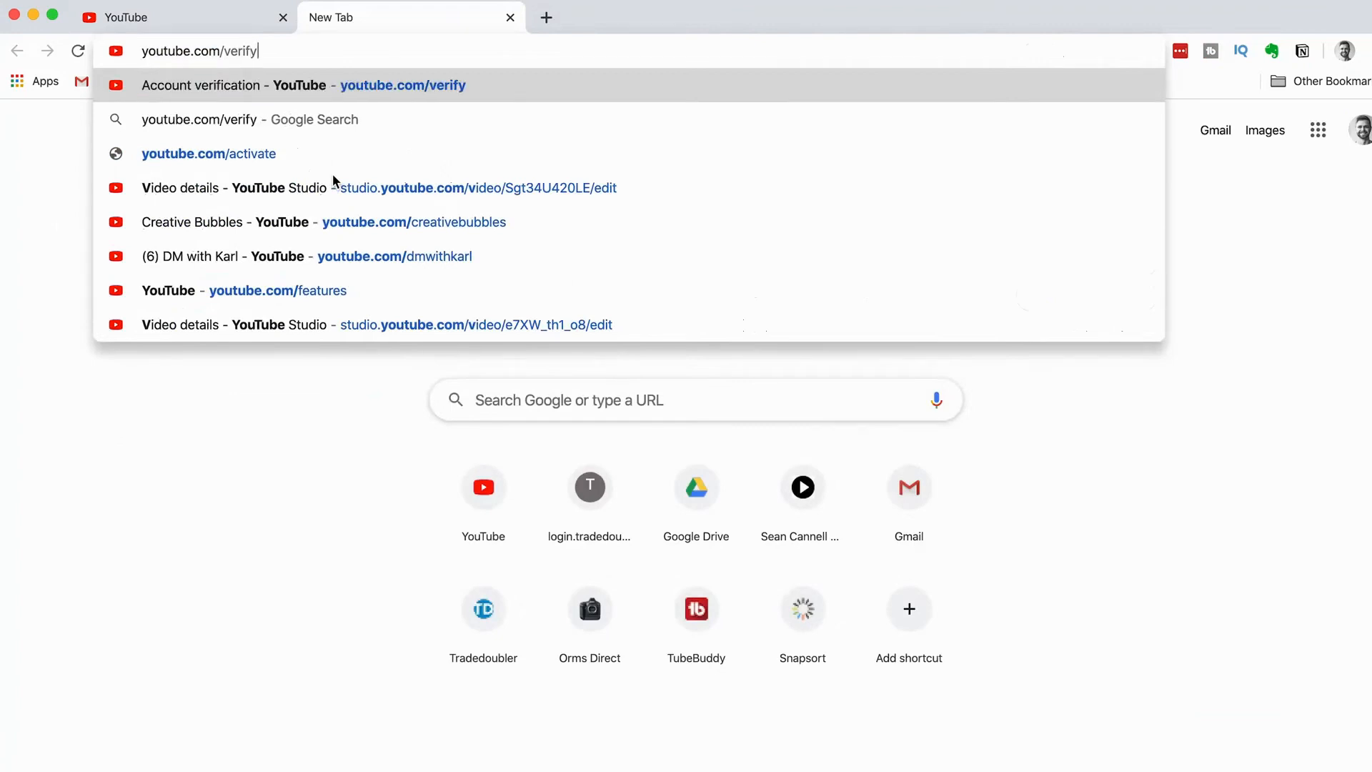
key(Enter)
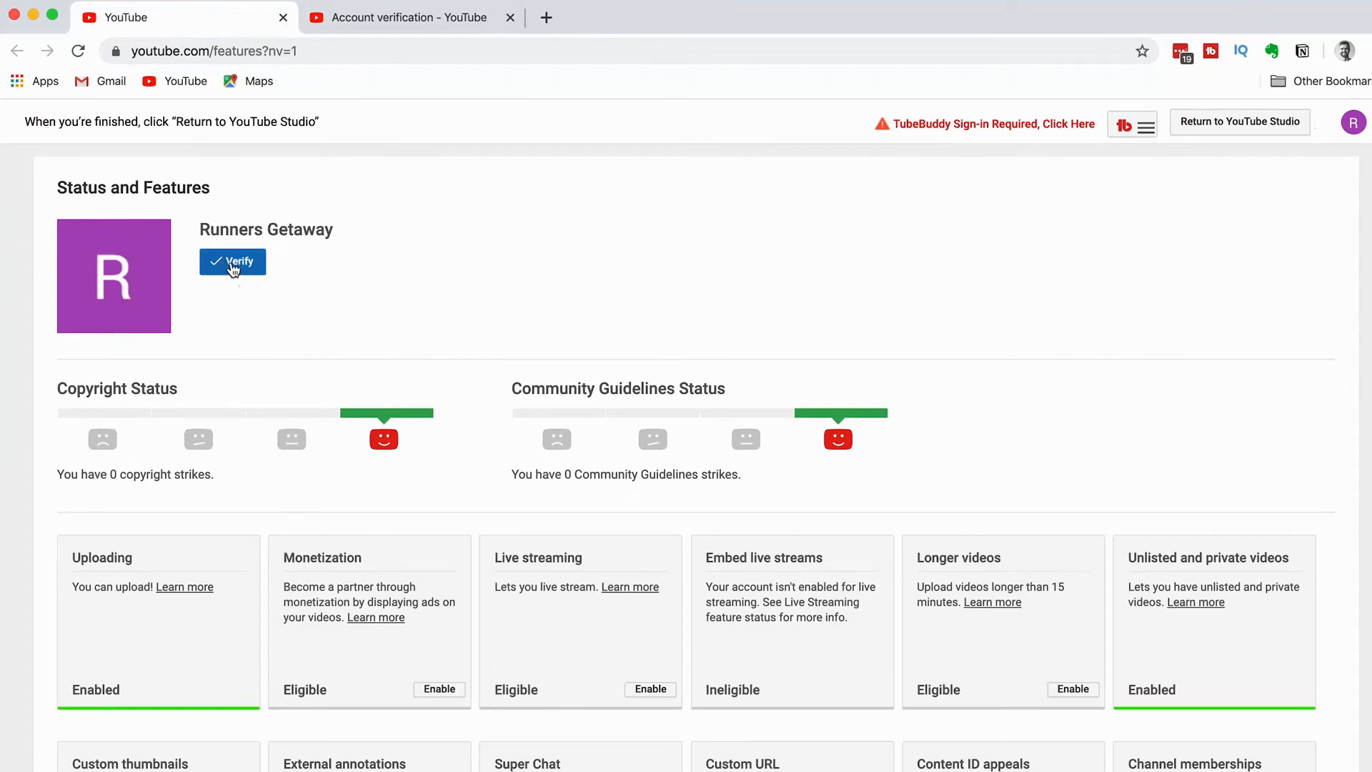
Start verification for South Africa by automated voice call and confirm the phone is ready.
click(231, 261)
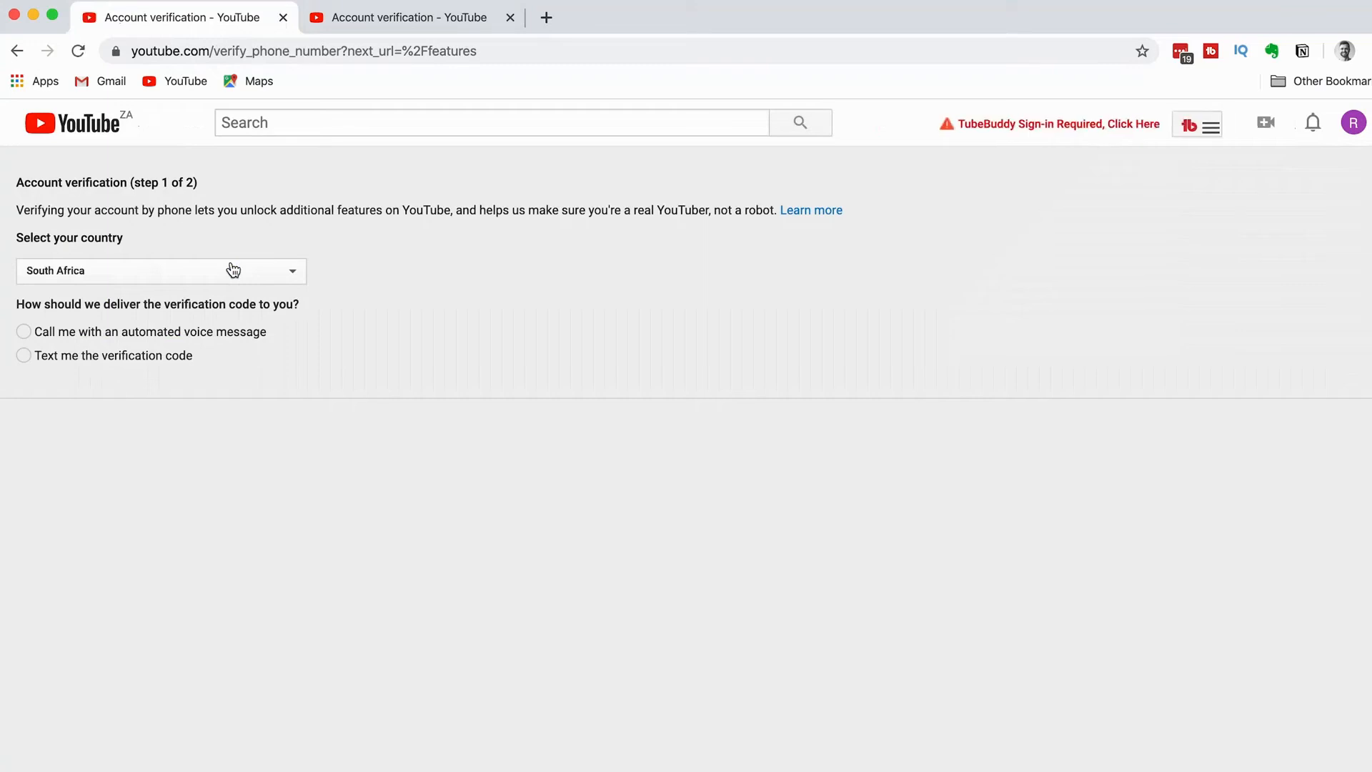
mouse_move(172, 286)
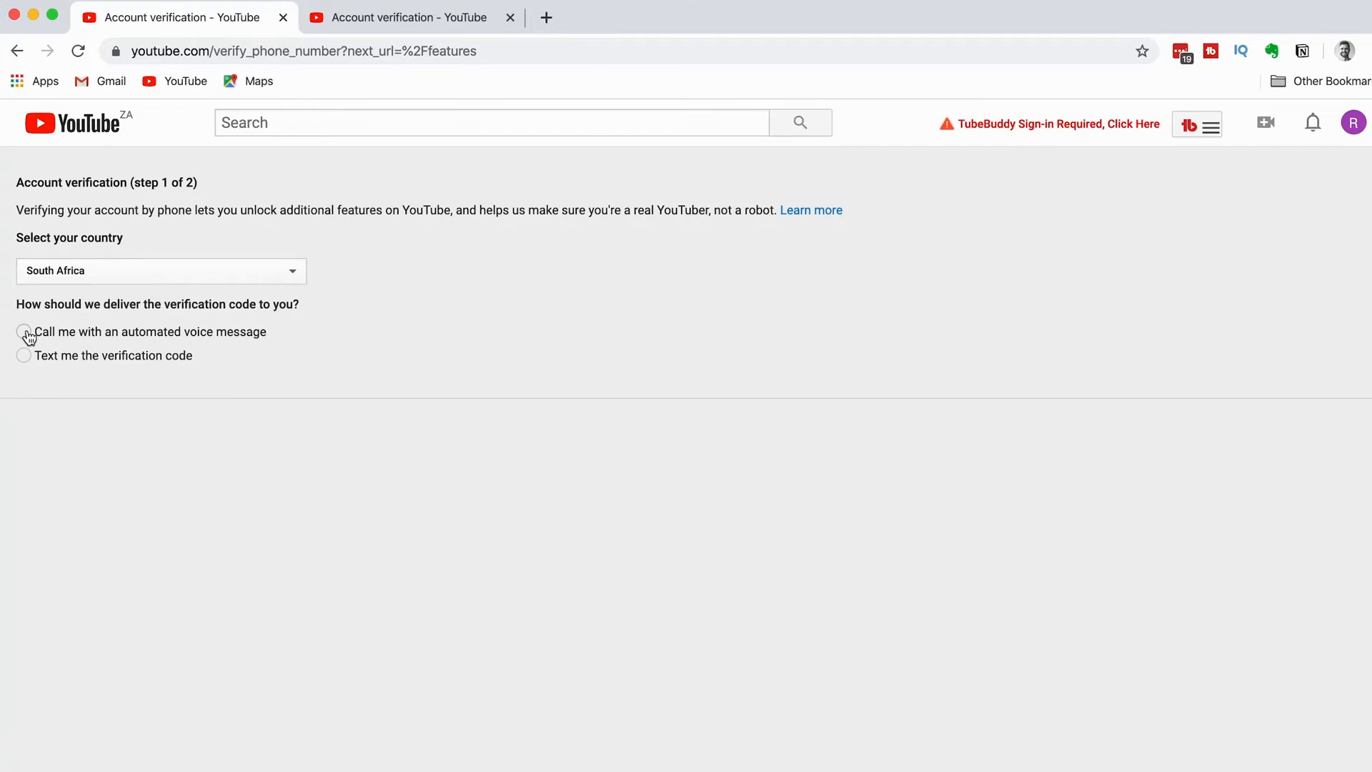
click(23, 332)
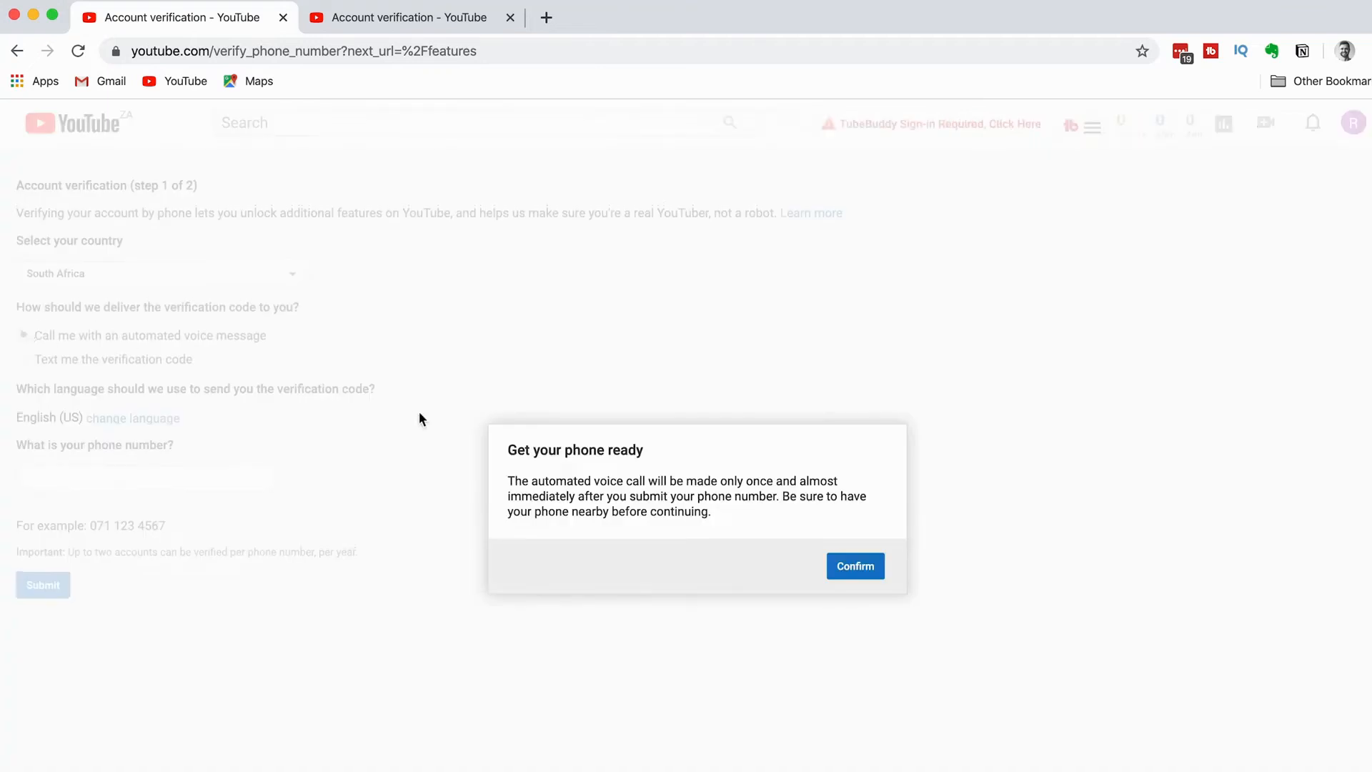
mouse_move(740, 556)
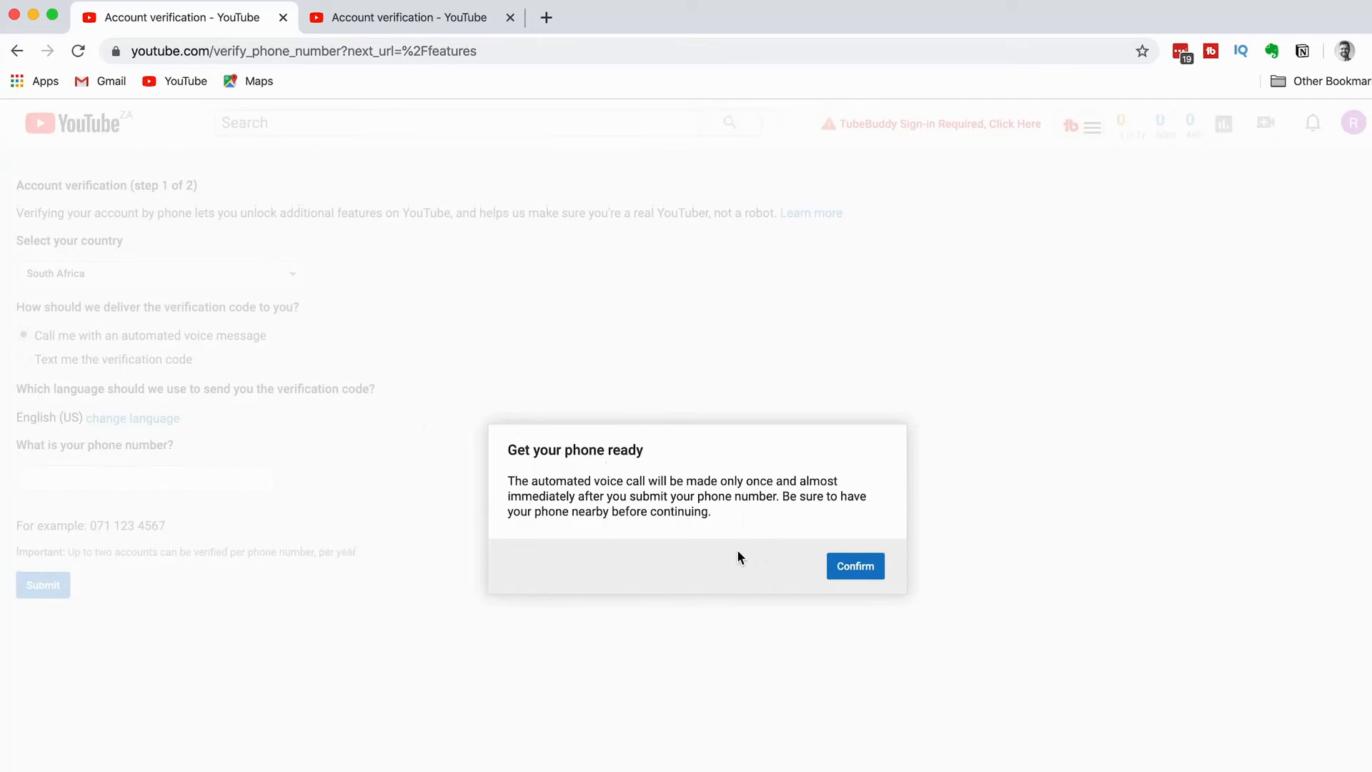
mouse_move(866, 583)
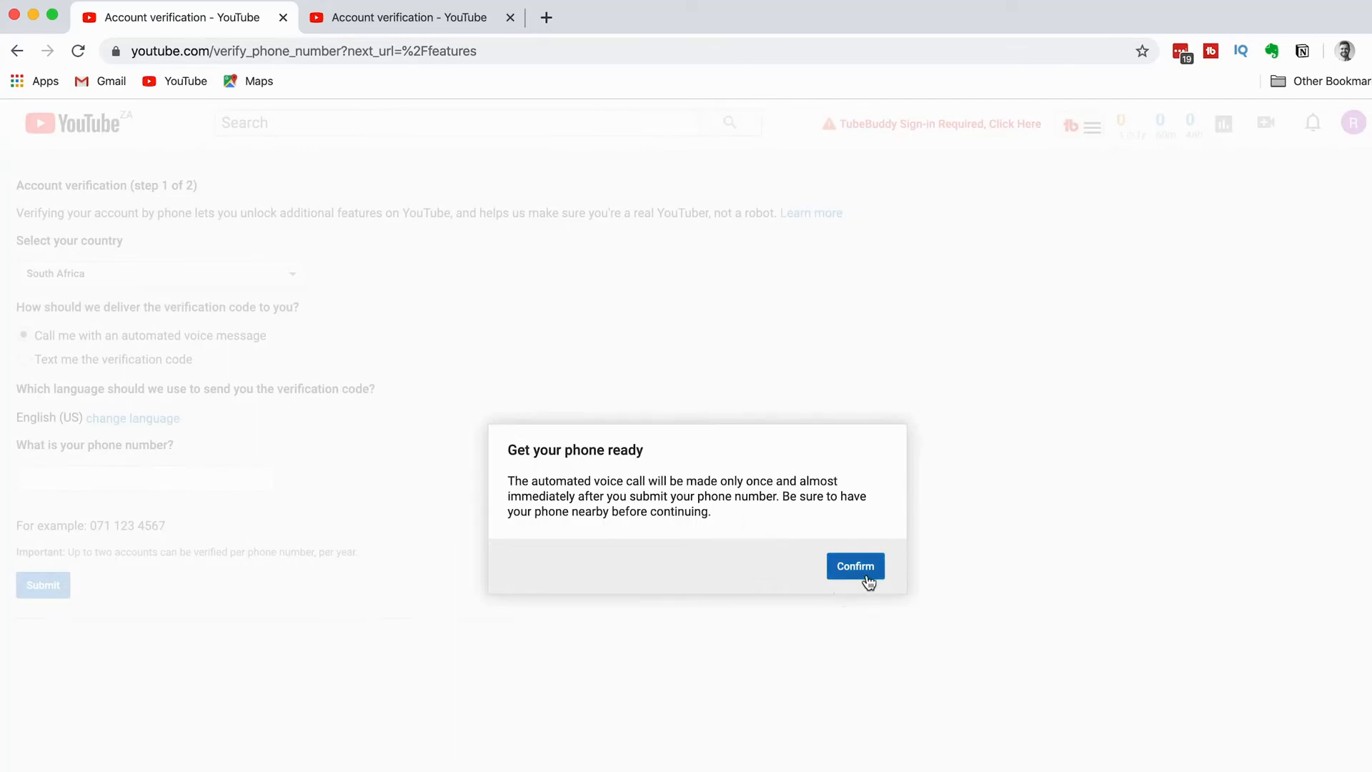
click(854, 566)
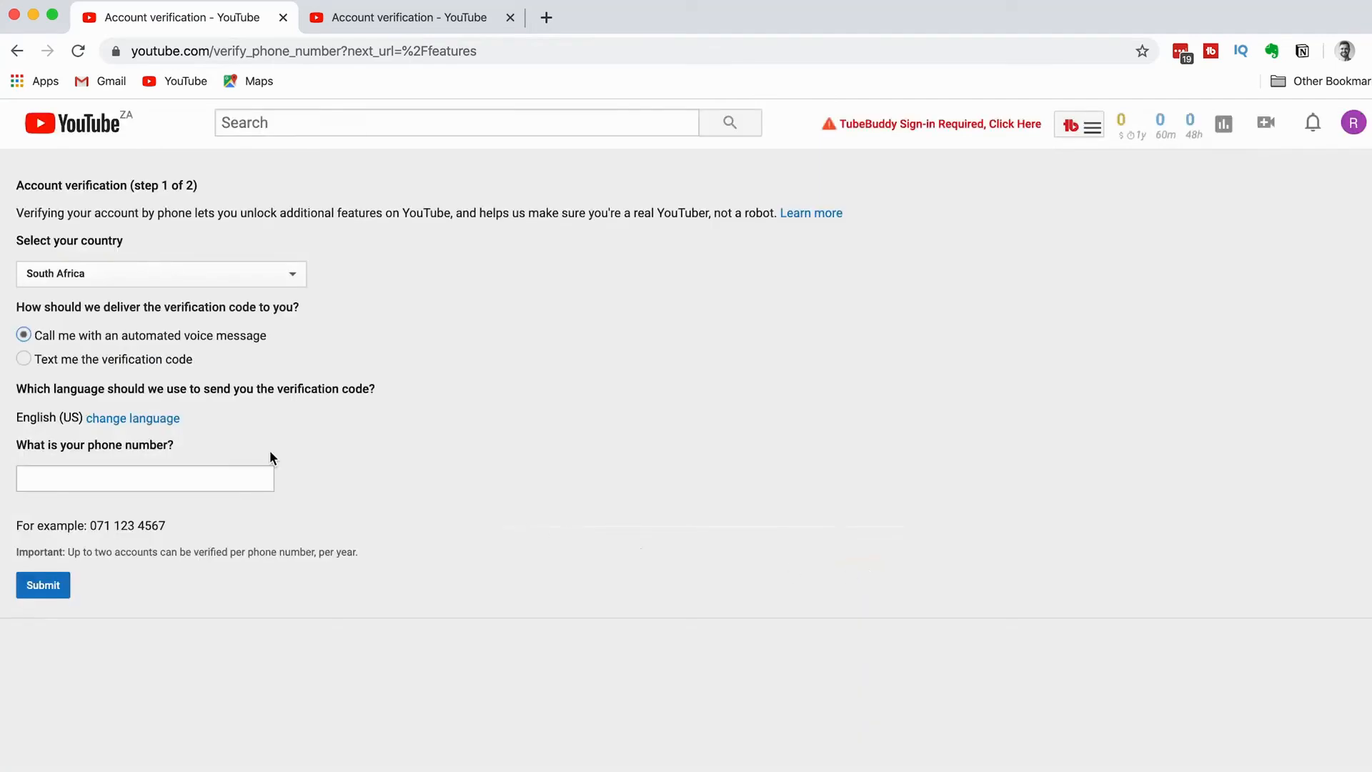
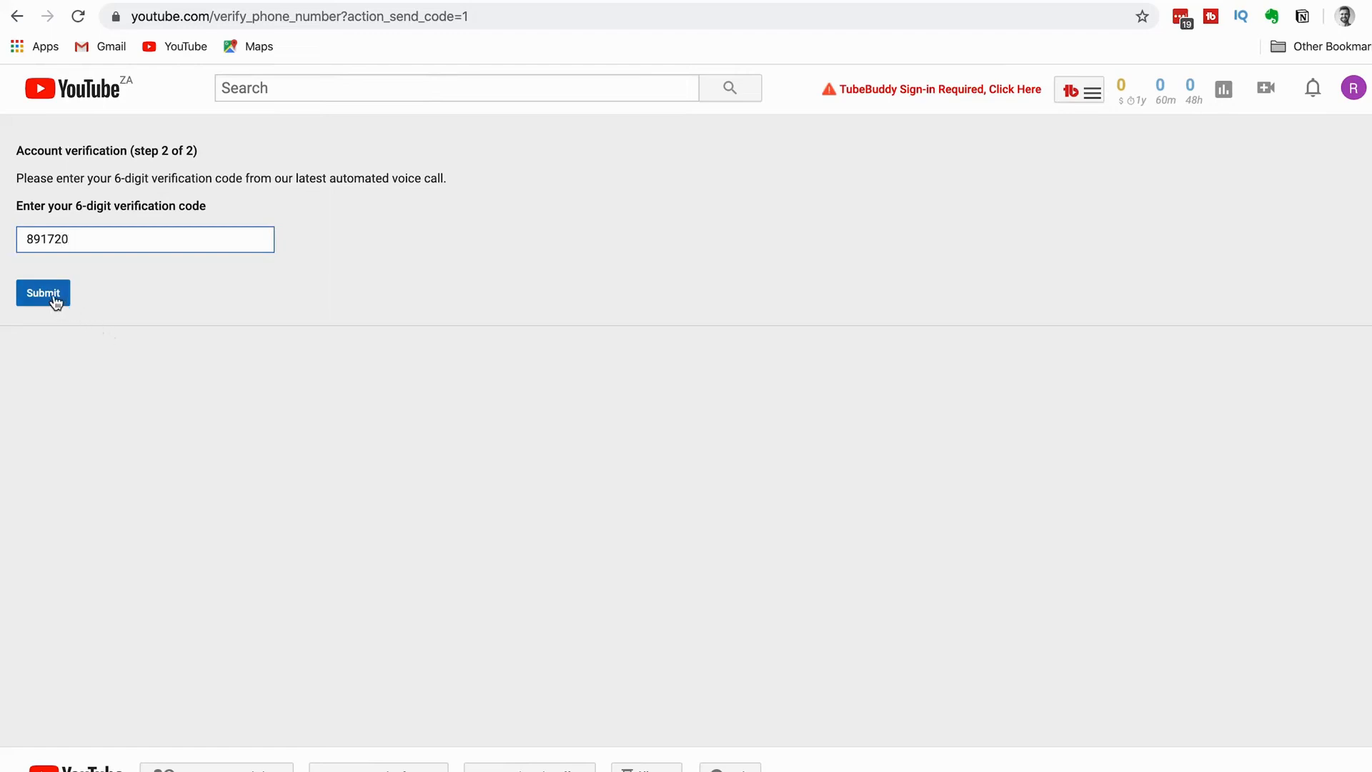
click(43, 291)
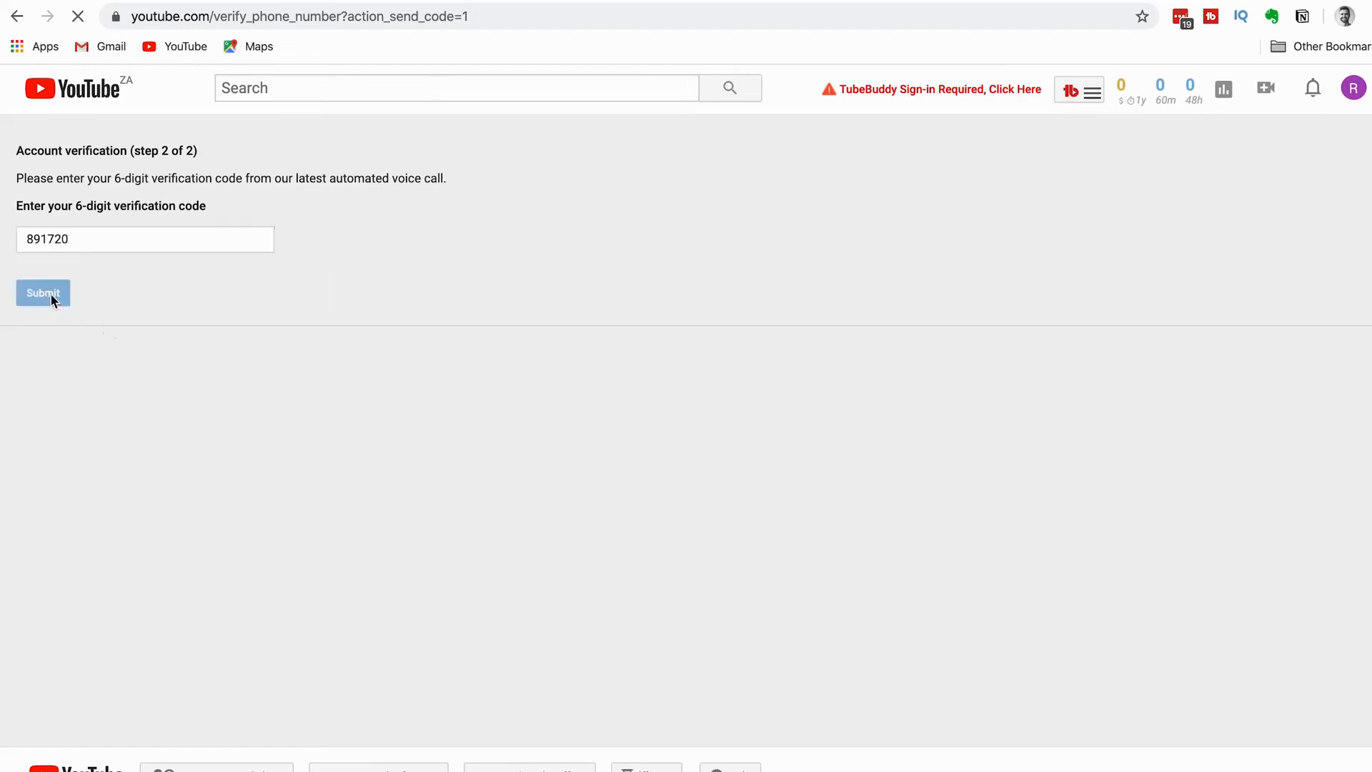
click(43, 291)
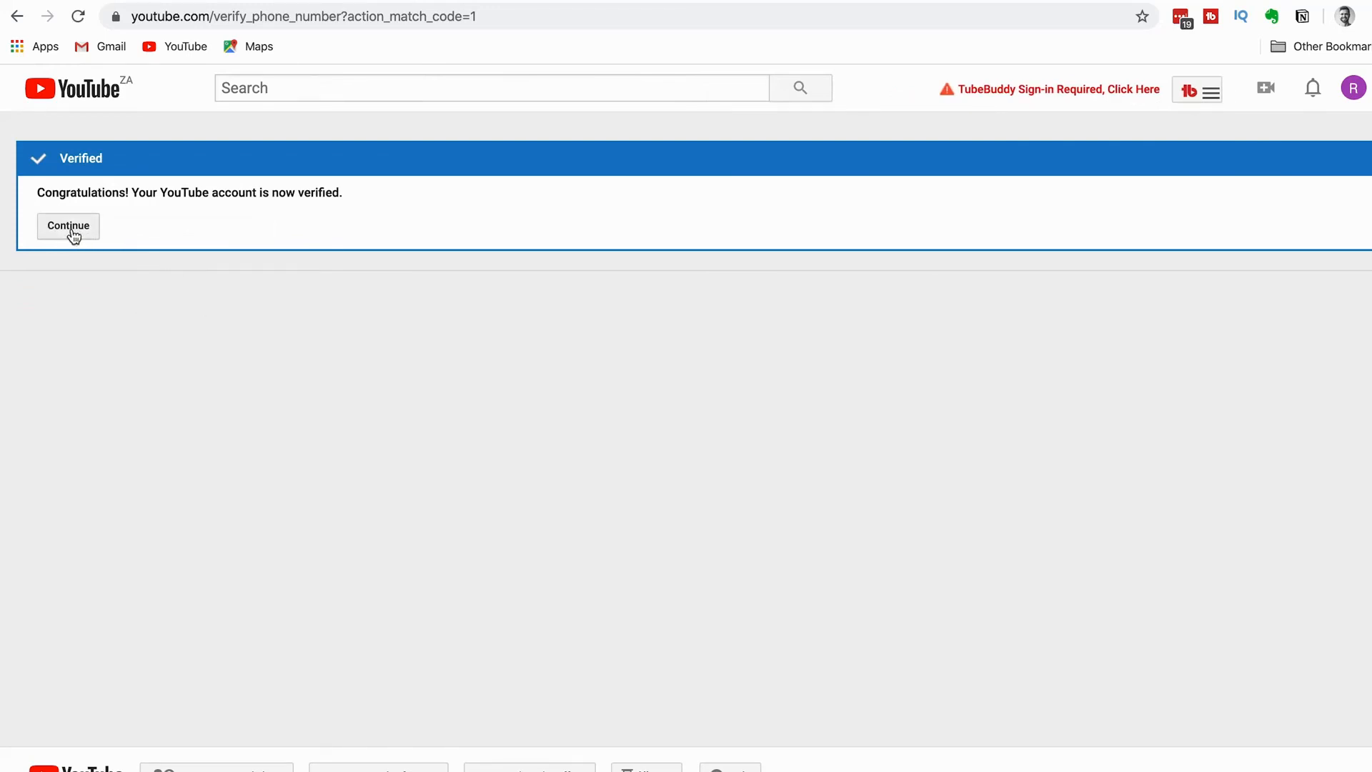
Continue from the Verified confirmation back to the Status and Features page.
click(67, 225)
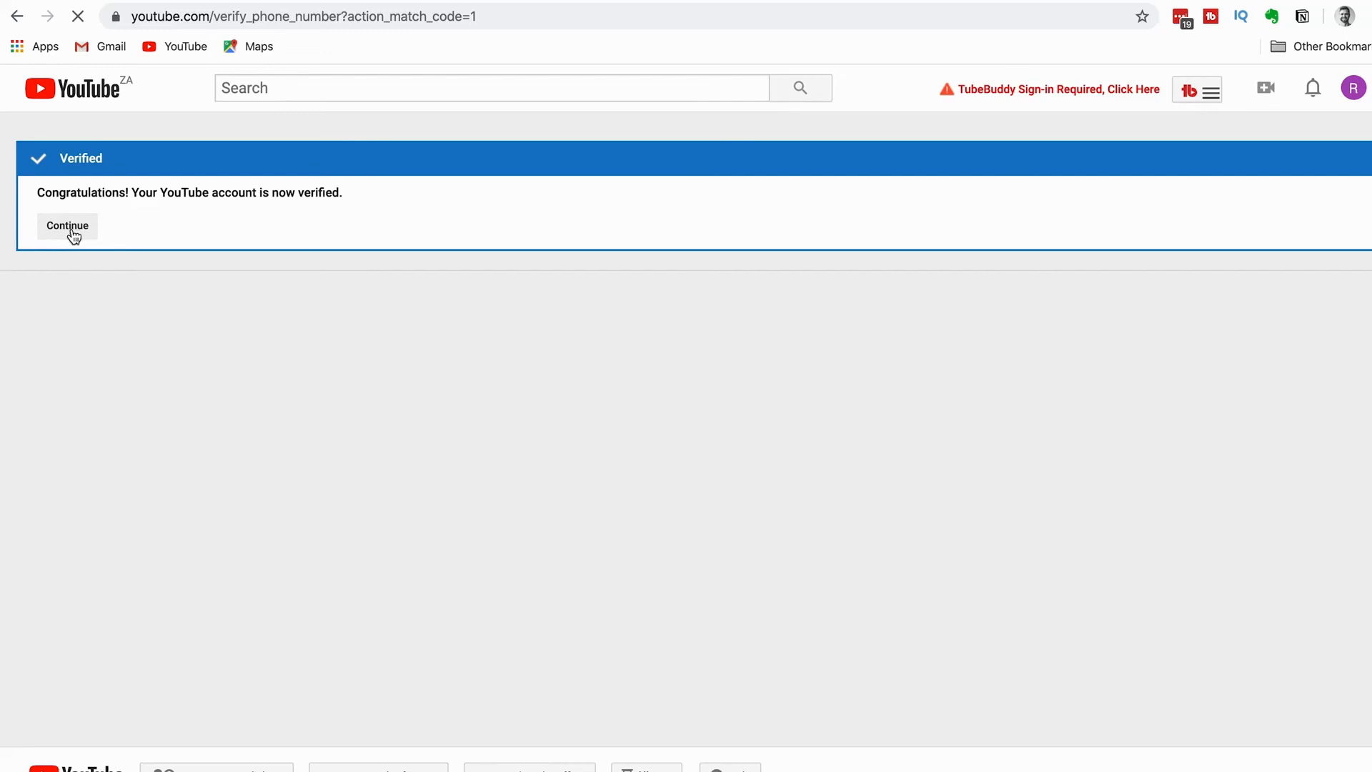
click(67, 226)
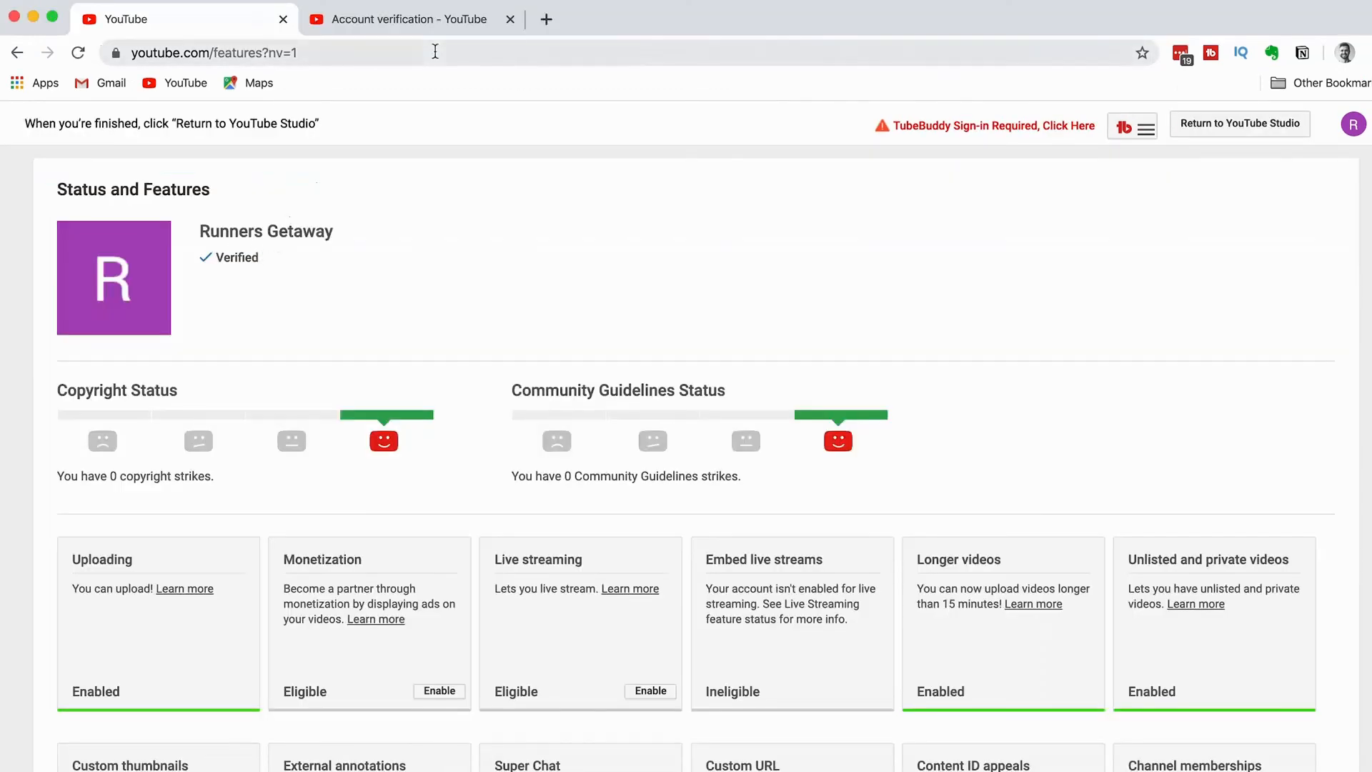